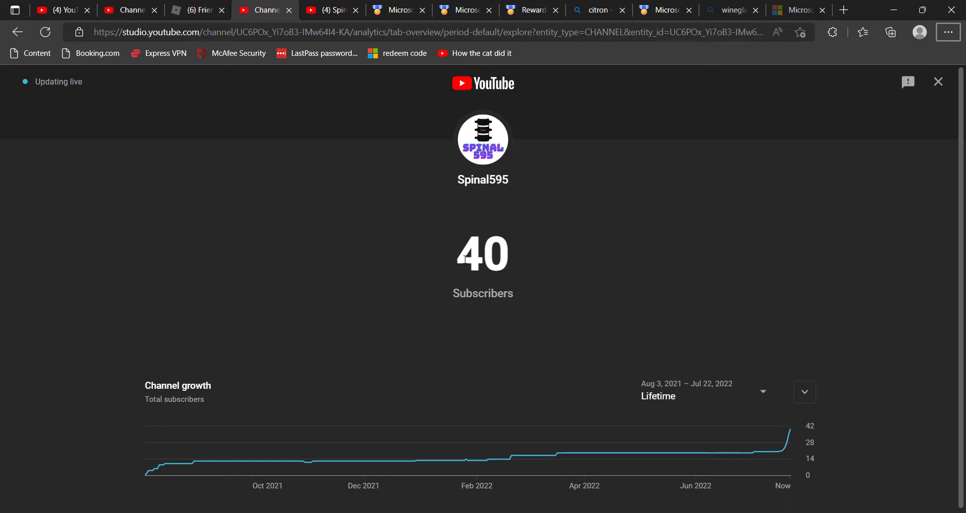
Step: Select the subscriber number 40 on the live count page to highlight it
{"action": "double_click", "coordinate": [482, 254]}
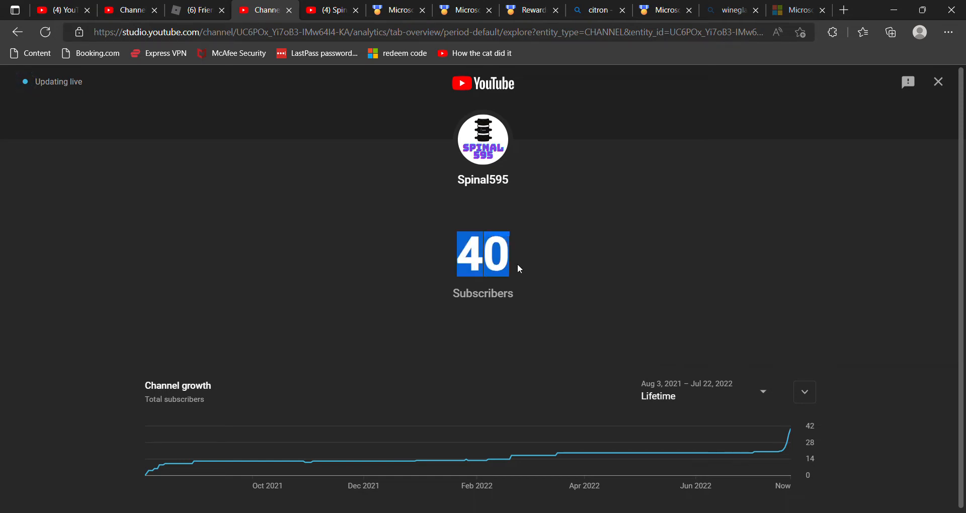